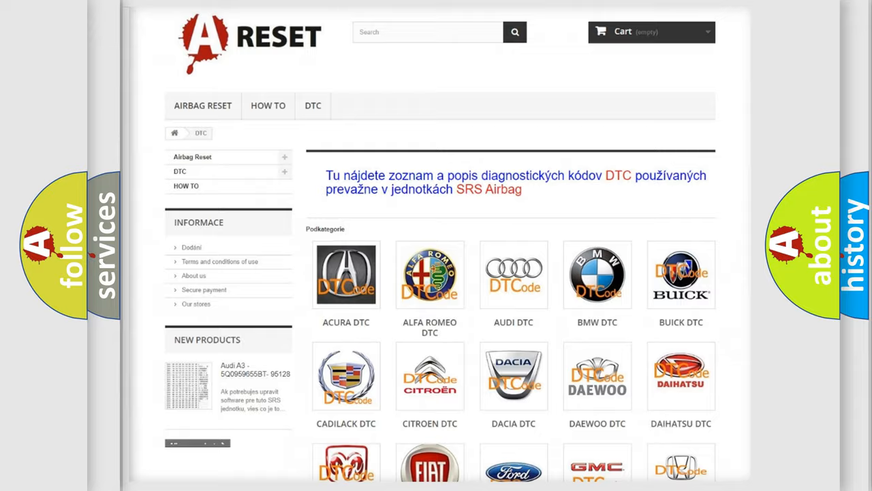
scroll("down", 3)
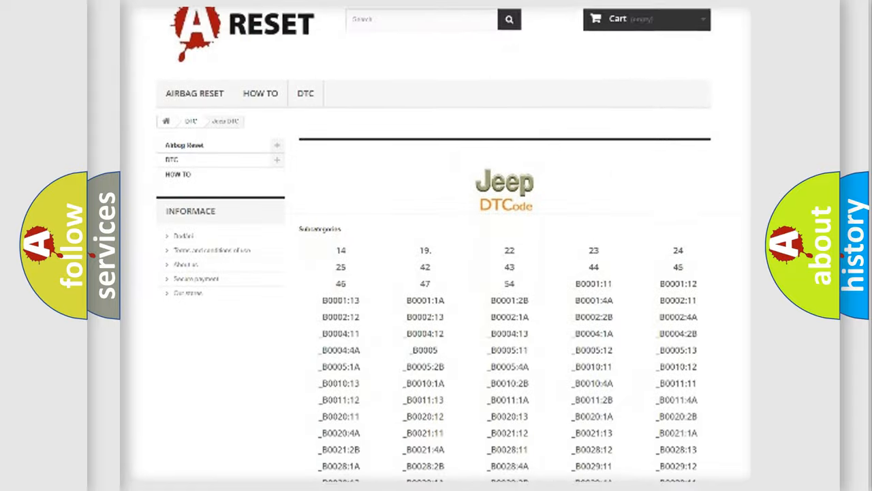
scroll("down", 3)
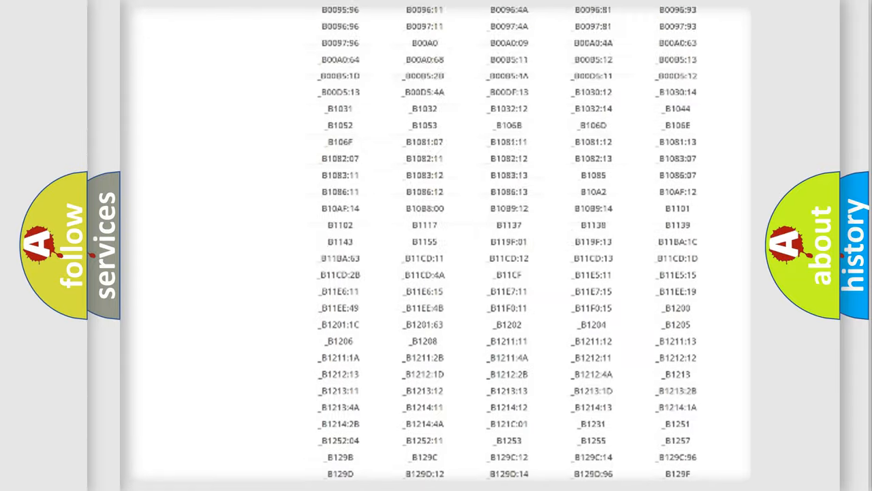
scroll("up", 3)
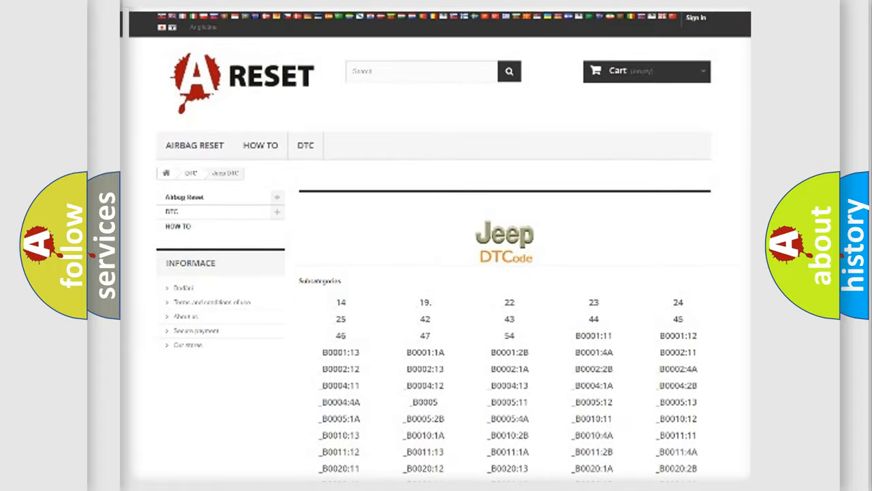